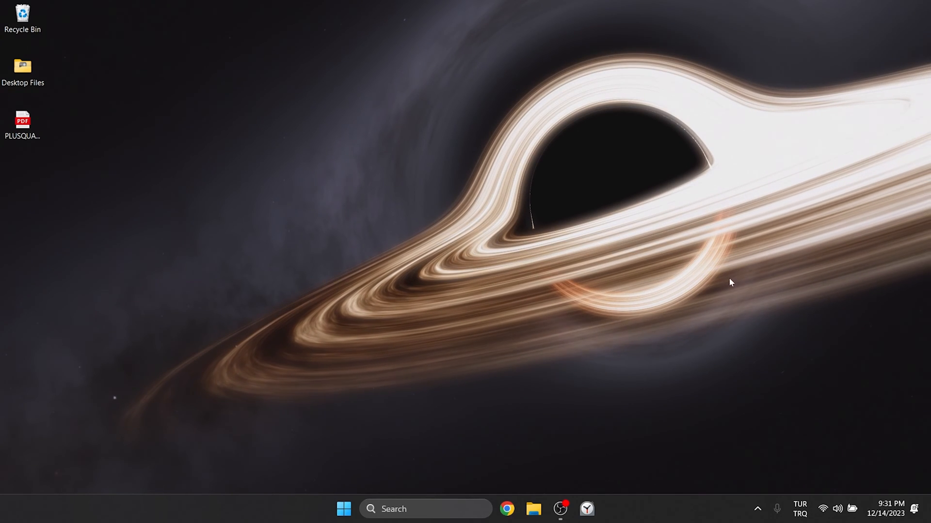
Launch Control Panel from Windows Search by searching 'control panel'.
type("control panel")
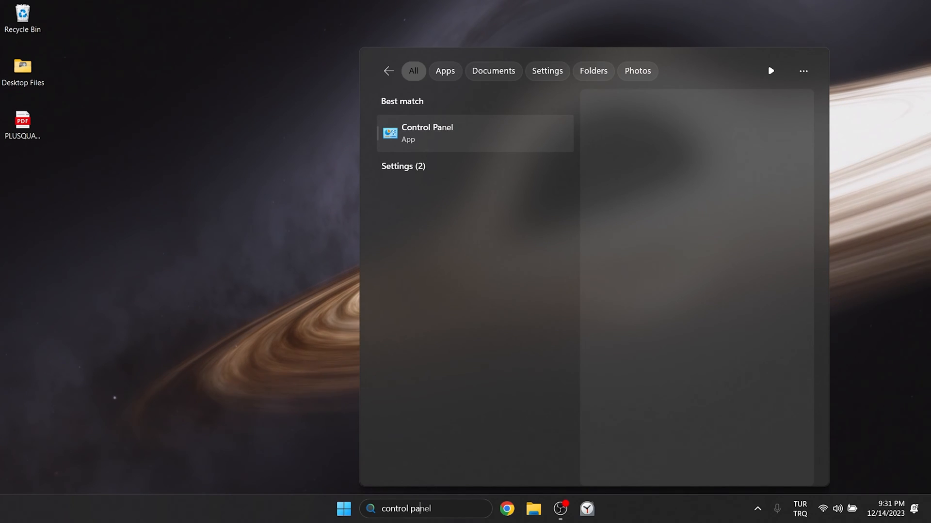
left_click(426, 133)
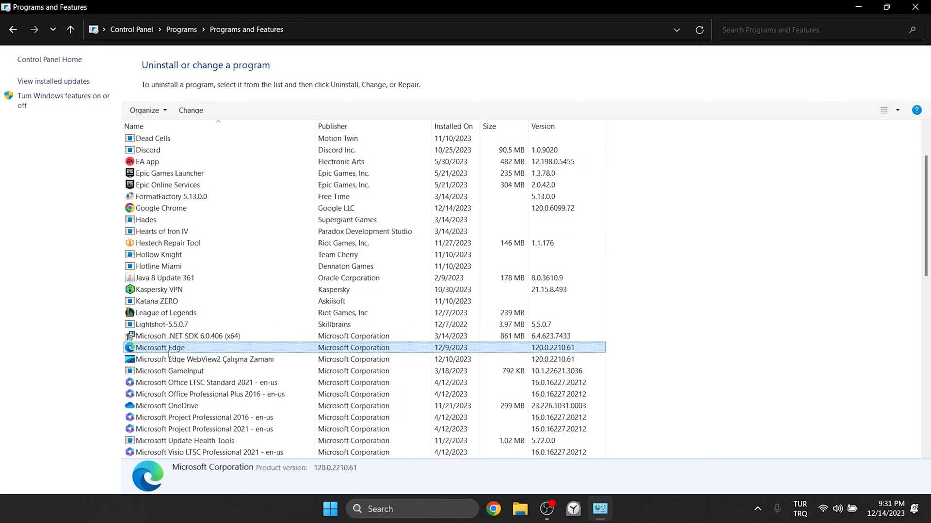
Repair Microsoft Edge via its Change option in Programs and Features.
right_click(160, 348)
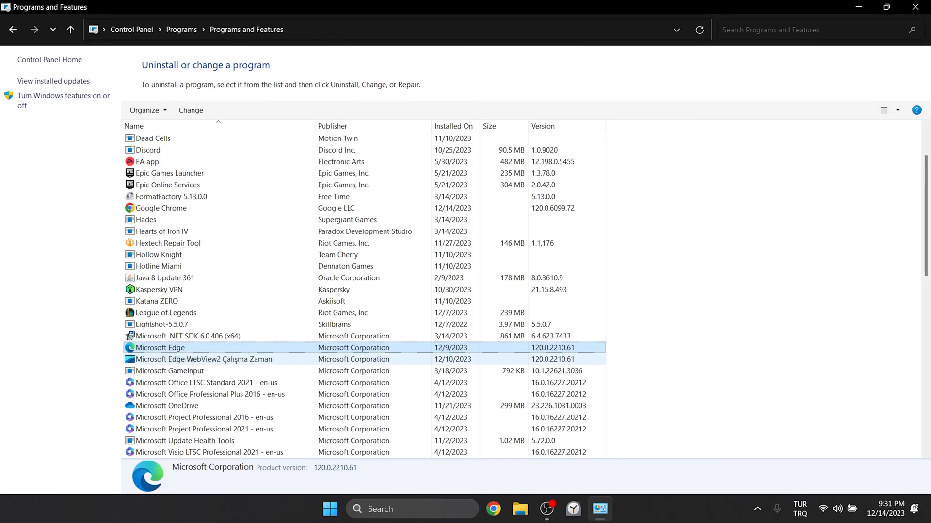
left_click(191, 110)
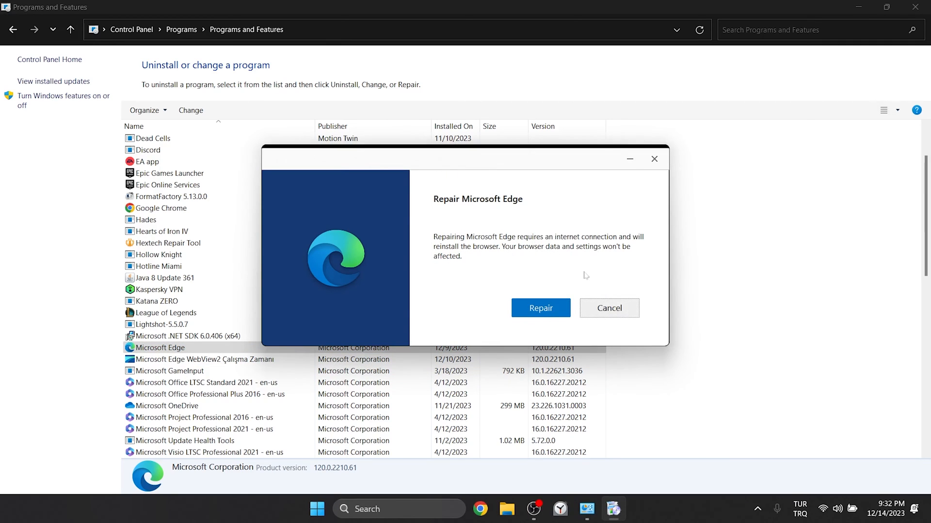
left_click(540, 307)
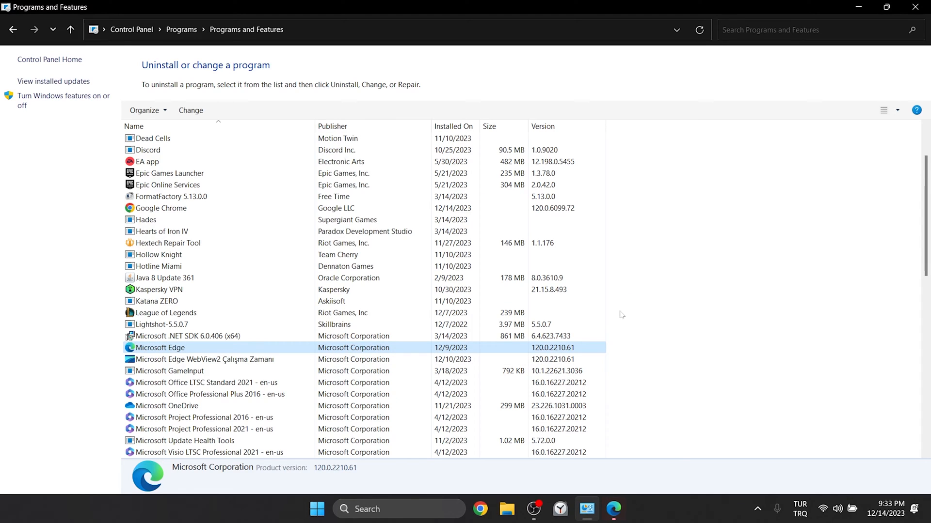
mouse_move(624, 456)
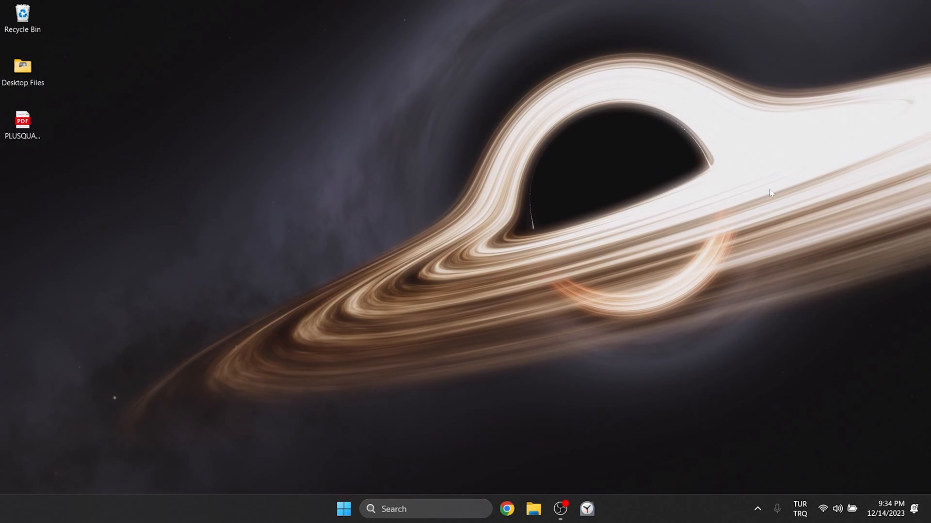
Load PLUSQUAMPERFEKT.pdf in Edge, attempt Save as into Downloads, and bring up its print settings.
double_click(22, 125)
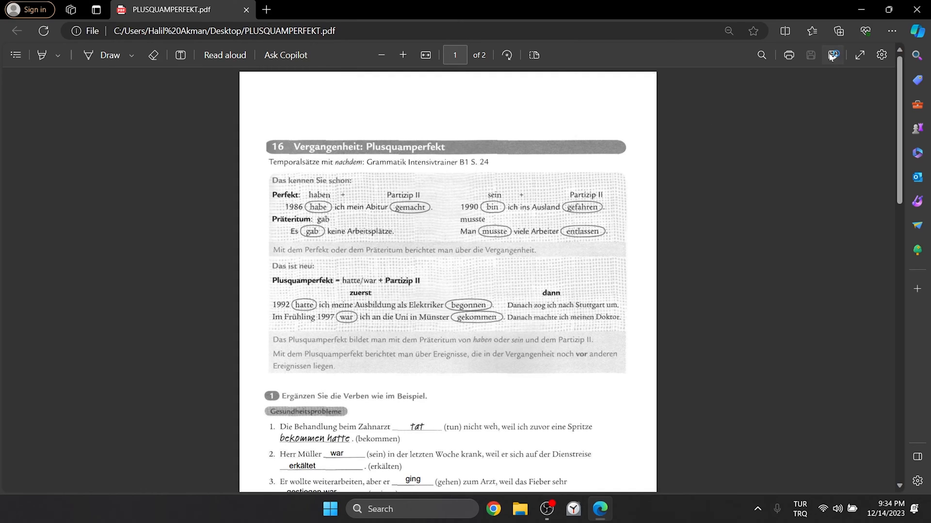
left_click(810, 55)
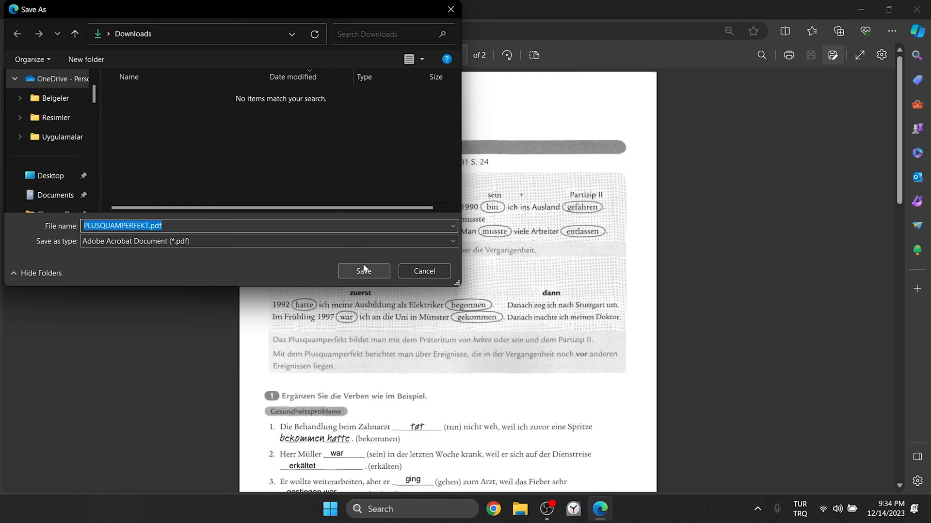
left_click(363, 271)
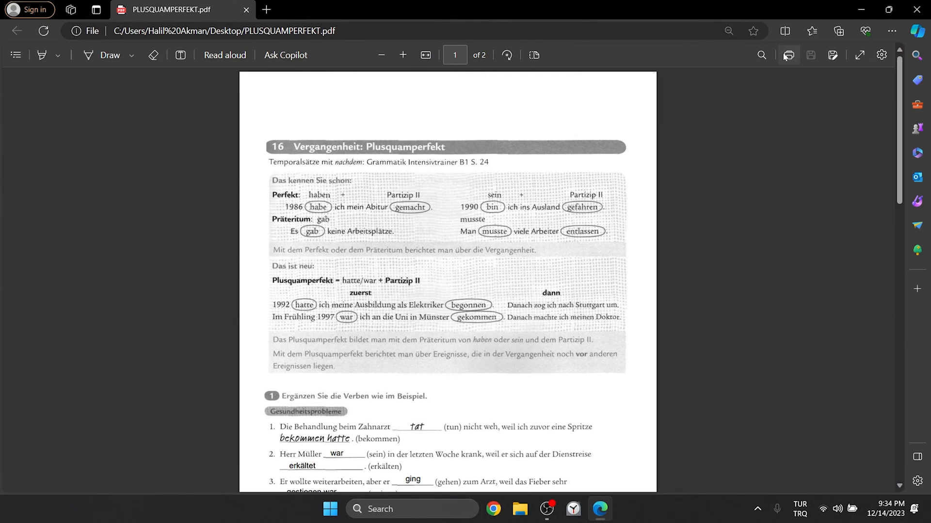
left_click(808, 54)
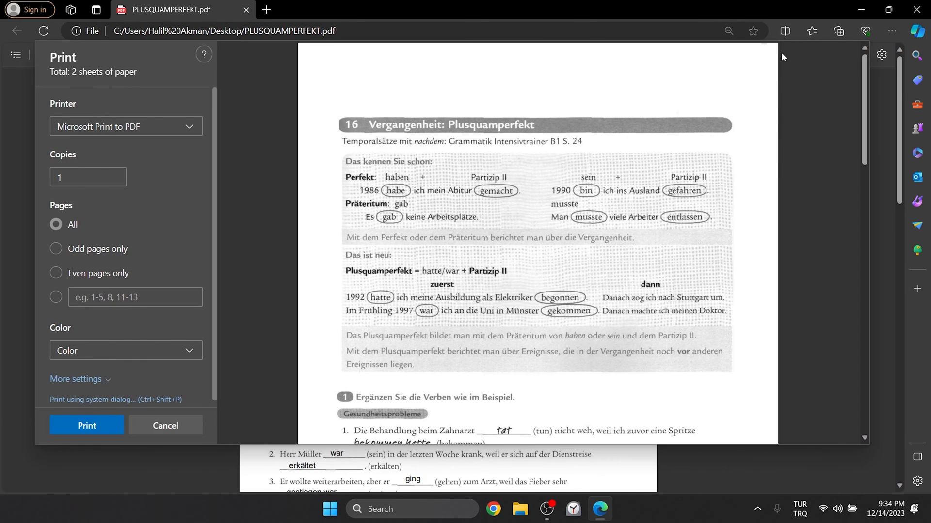
Print the worksheet with Microsoft Print to PDF and choose Desktop as the output location.
left_click(126, 126)
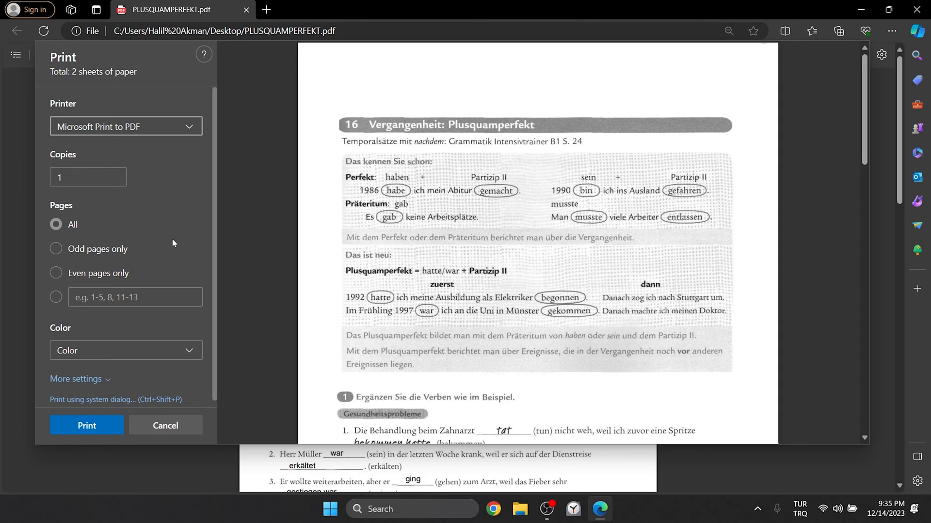
left_click(86, 425)
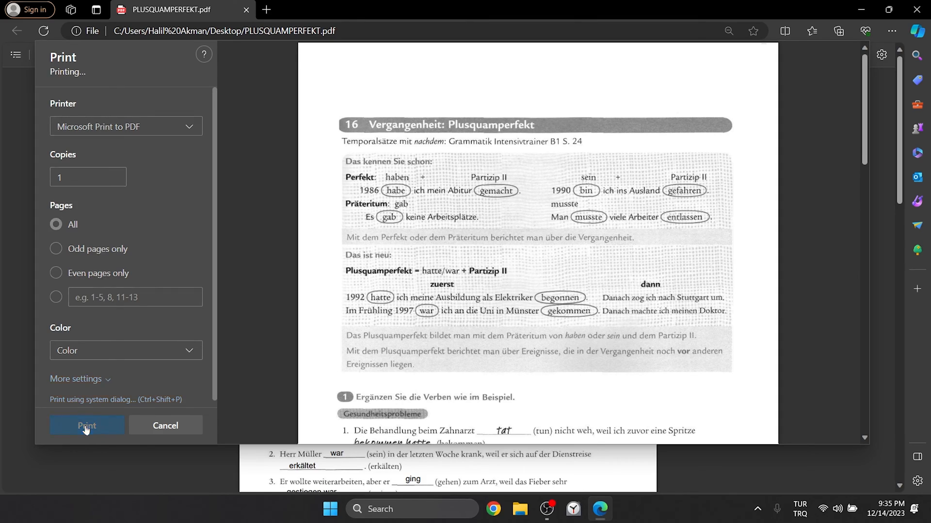
left_click(87, 425)
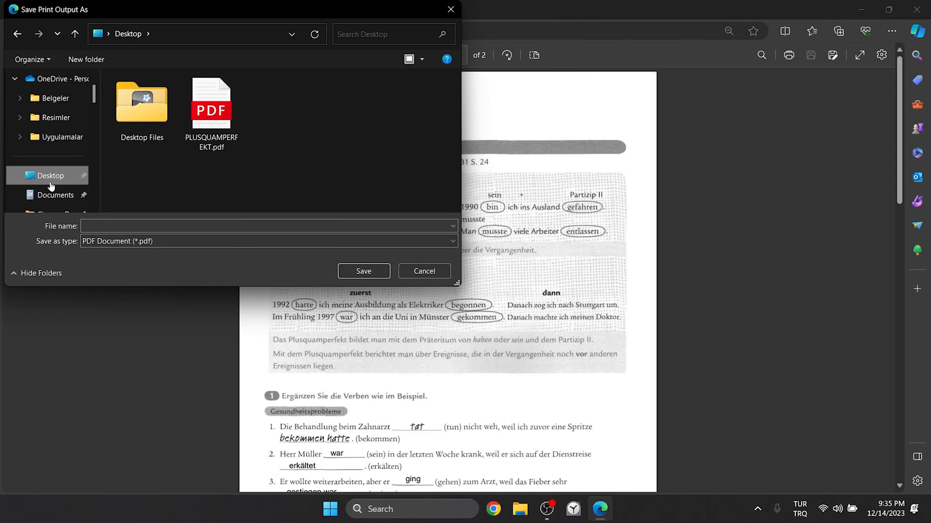
Save the print output to the Desktop as pdf.pdf and close Edge.
type("pdf")
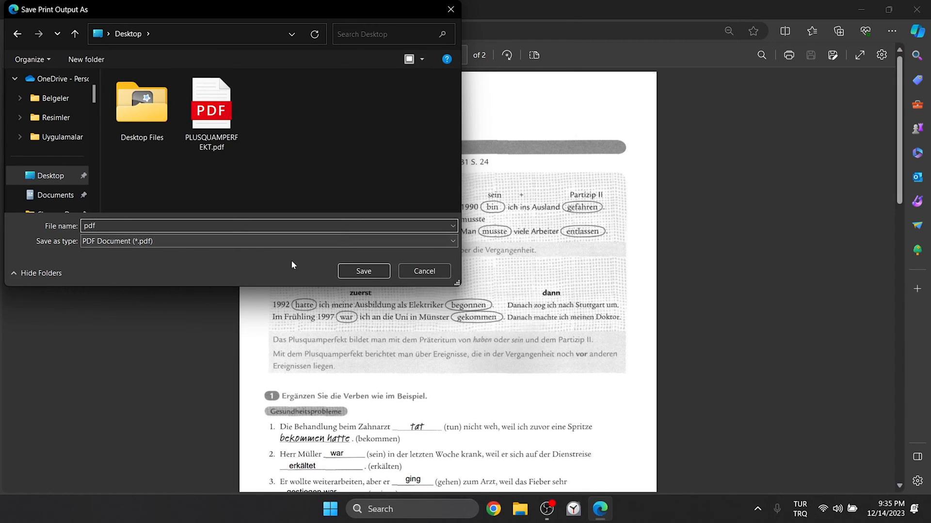
left_click(363, 271)
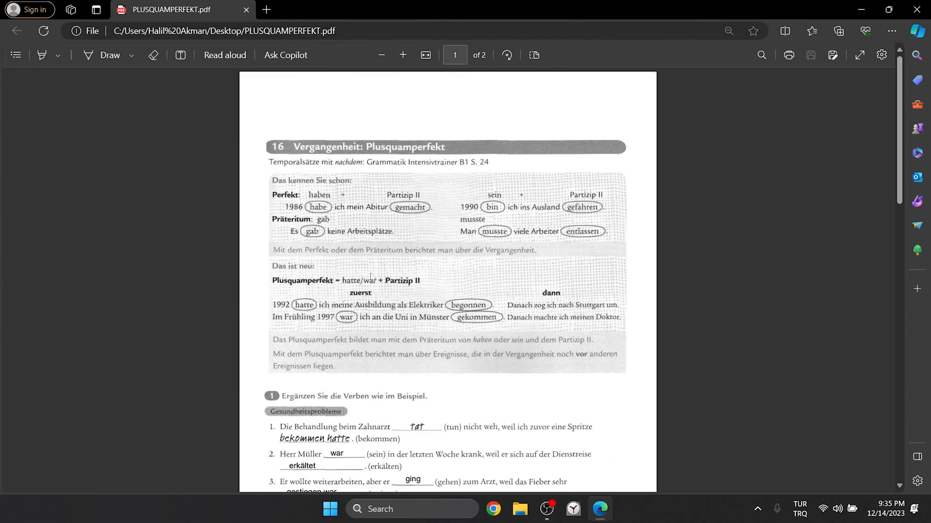
left_click(860, 9)
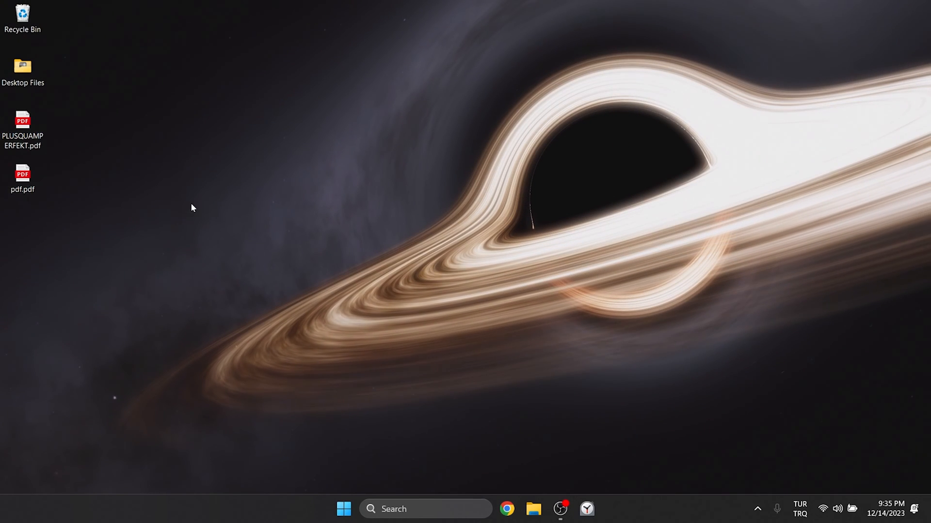
Check pdf.pdf's properties (1.09 MB) and switch to the Reddit thread on the Edge bug.
right_click(22, 179)
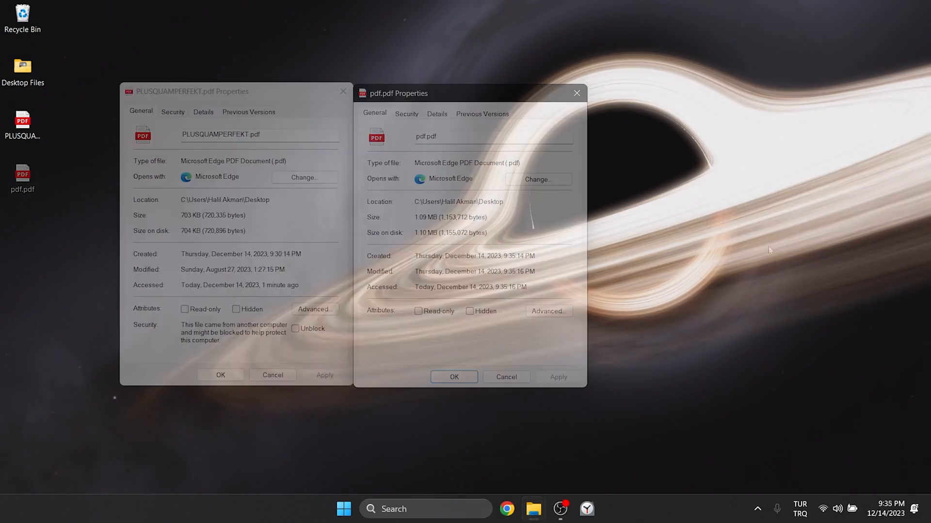
left_click(506, 509)
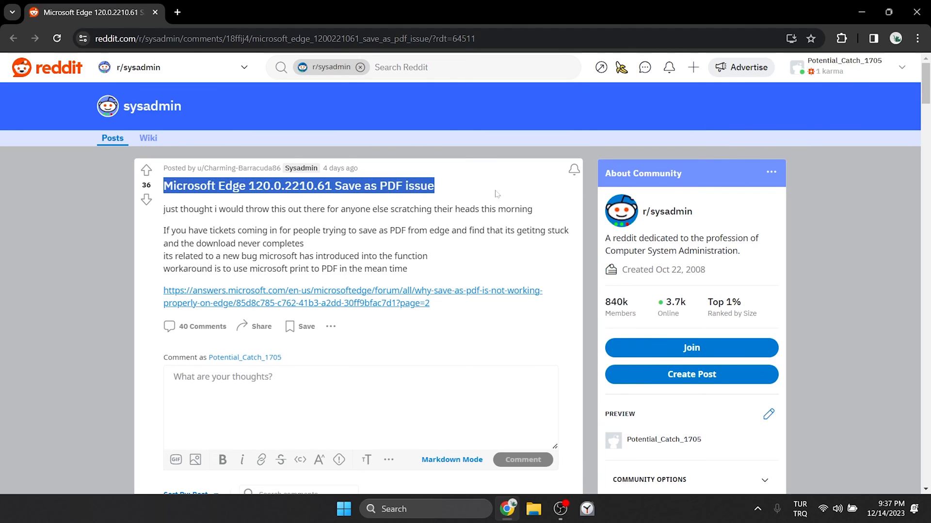
Read down through the workaround comments on the Edge 120.0.2210.61 Save as PDF thread.
left_click(498, 194)
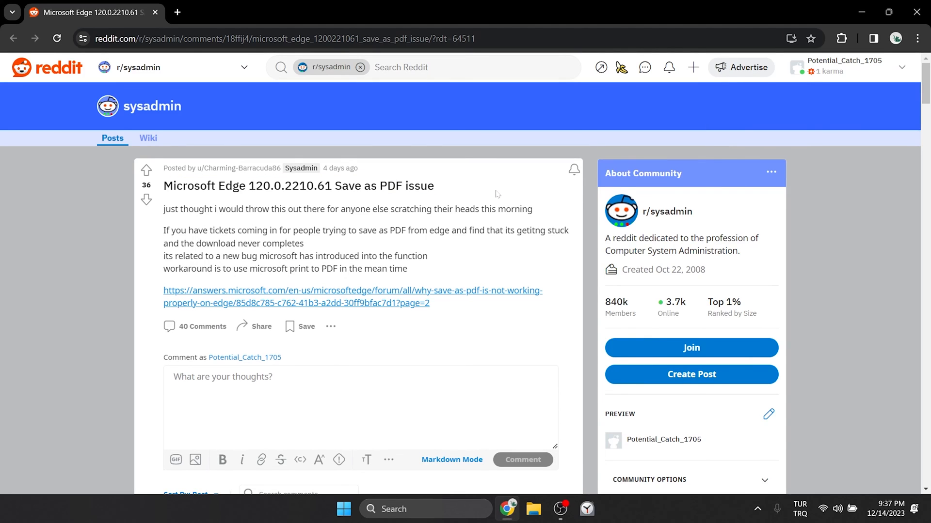
scroll("down", 3)
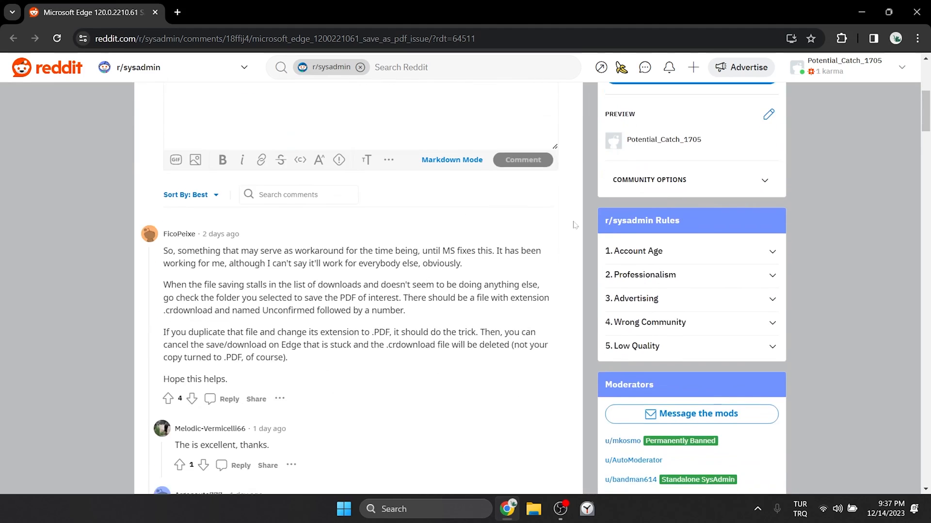
scroll("down", 3)
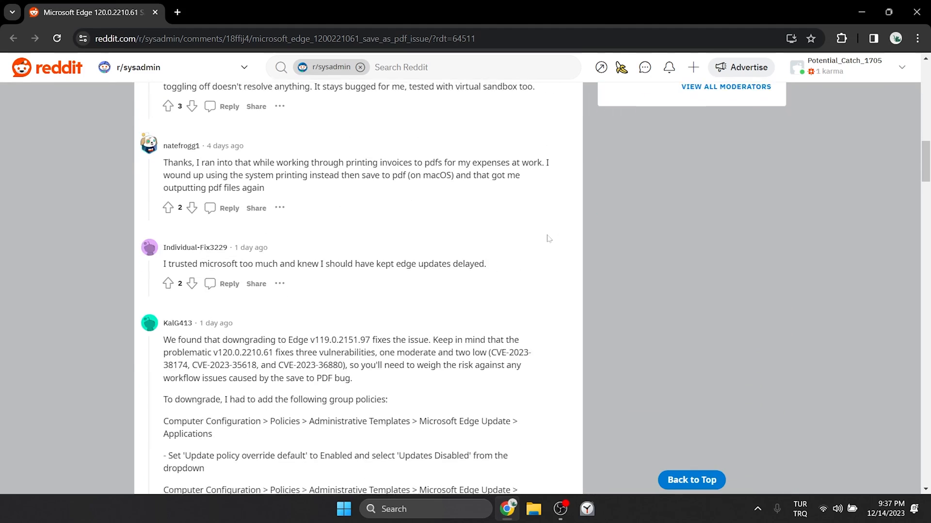
scroll("down", 3)
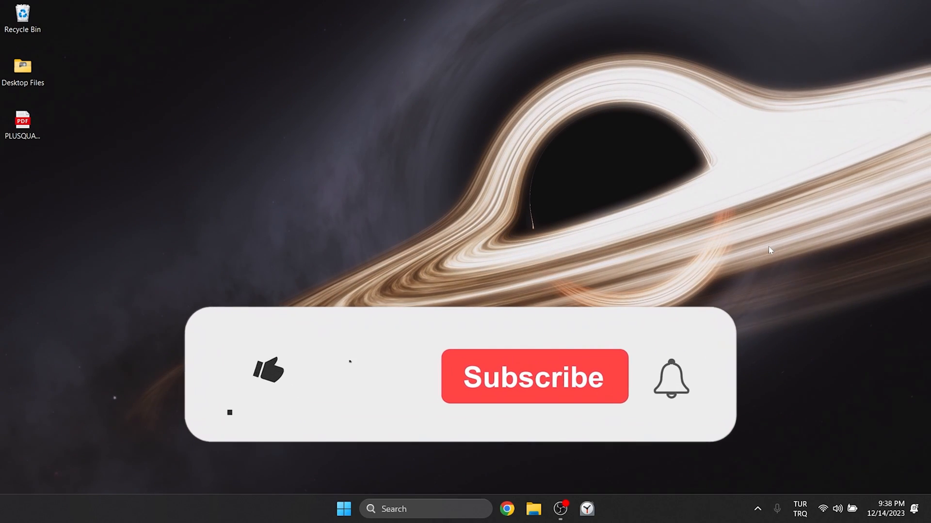
left_click(268, 370)
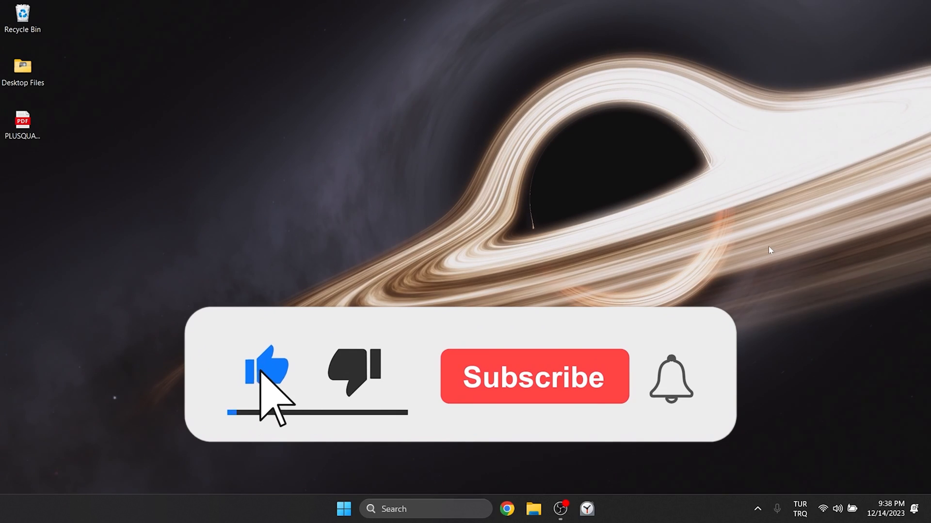
left_click(532, 376)
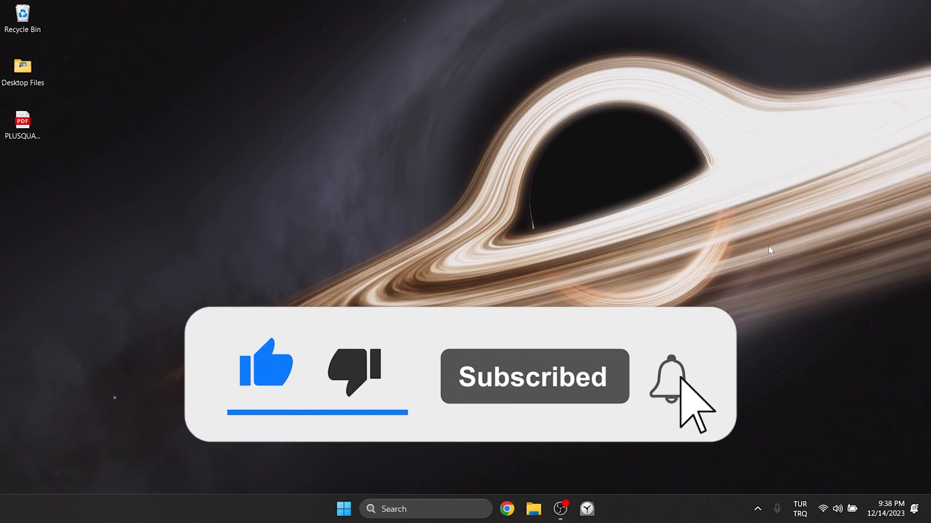